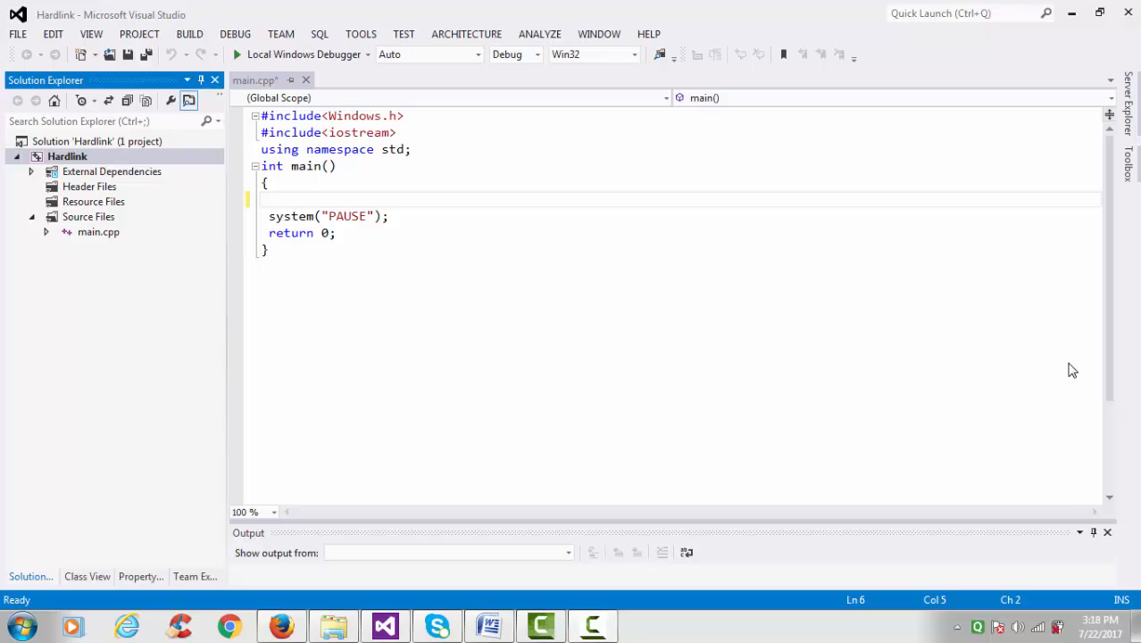
mouse_move(493, 627)
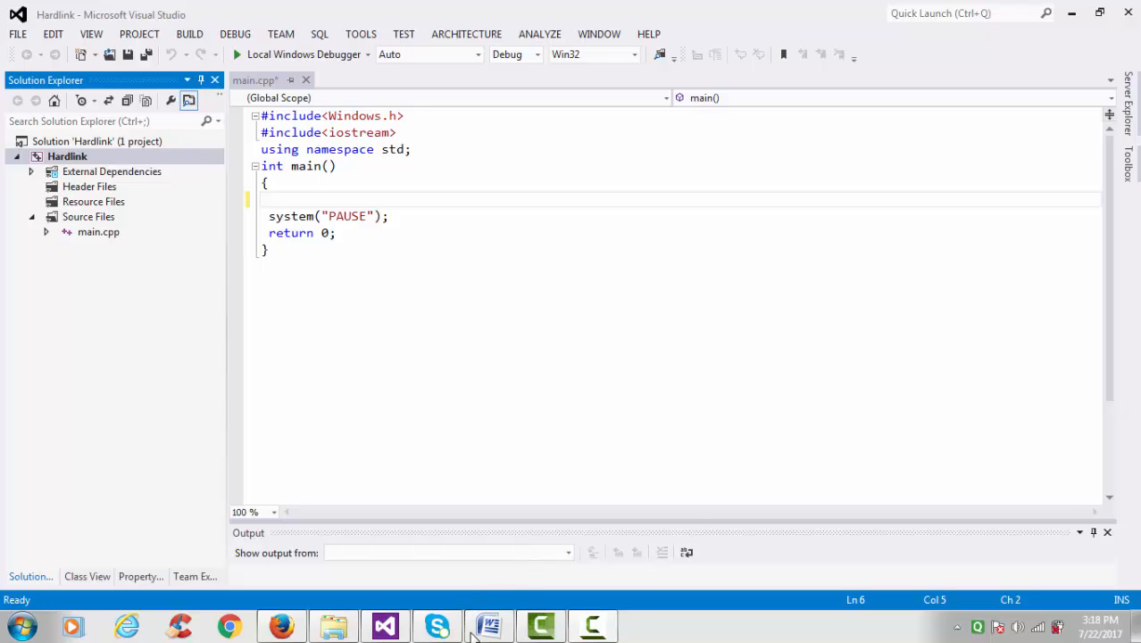
- Review the Word hard-link notes and the MSDN CreateHardLink syntax, parameters and return value
left_click(489, 625)
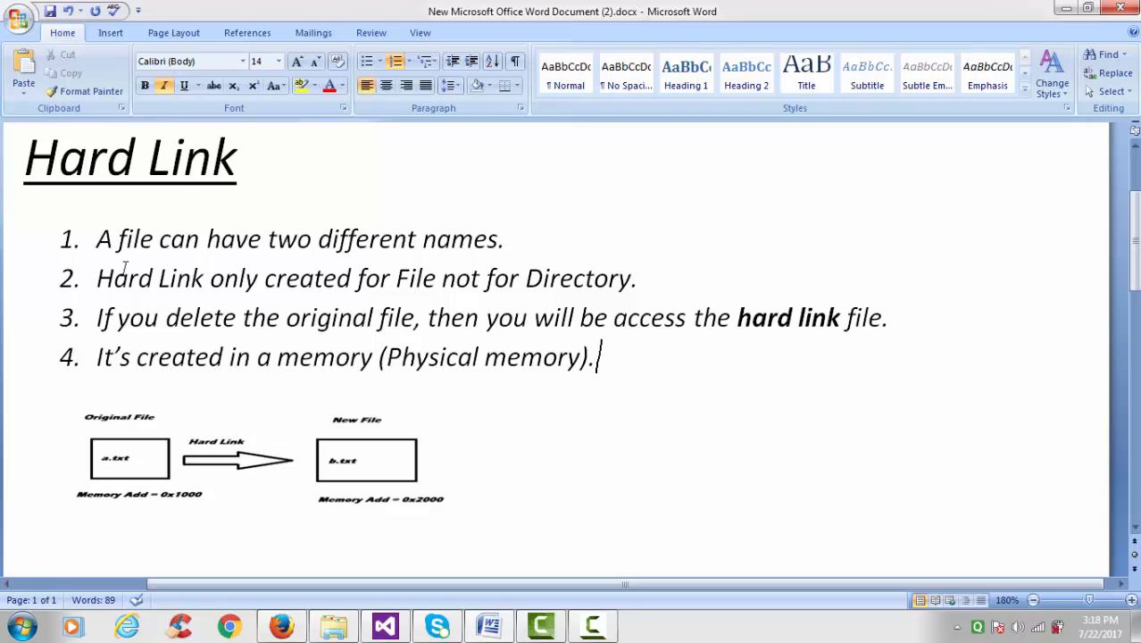
mouse_move(130, 518)
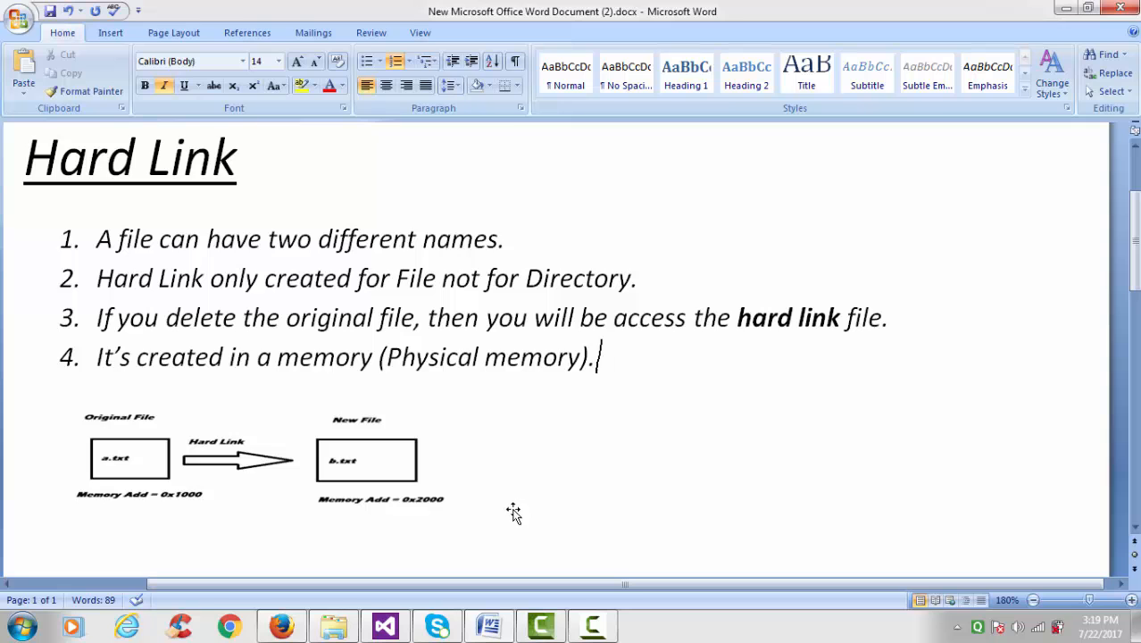
left_click(385, 625)
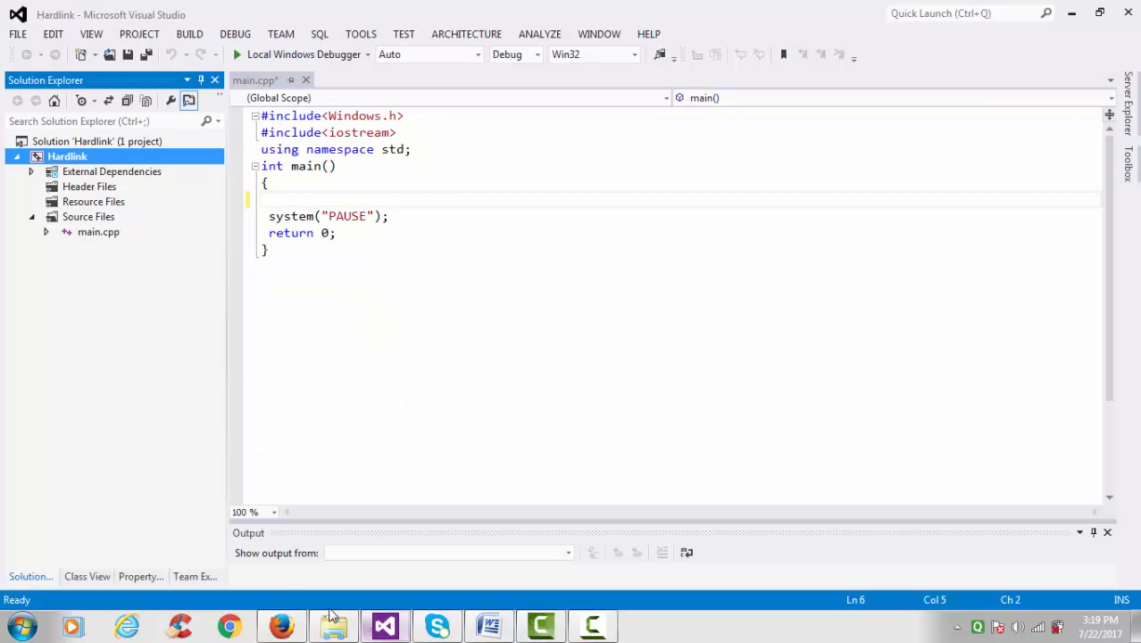
left_click(287, 622)
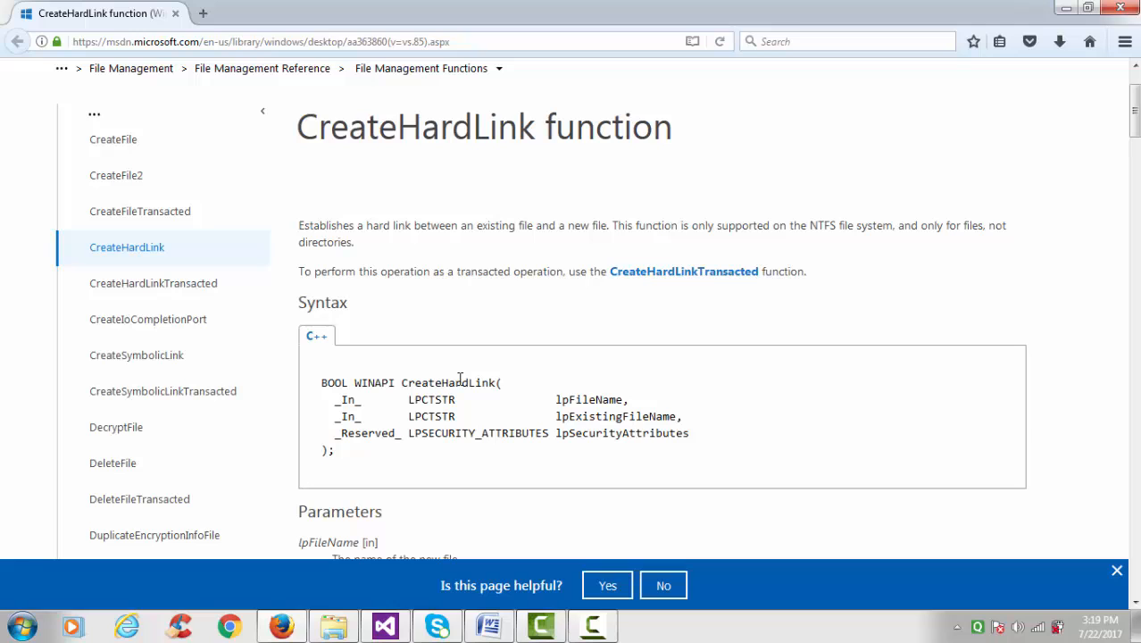
scroll("down", 3)
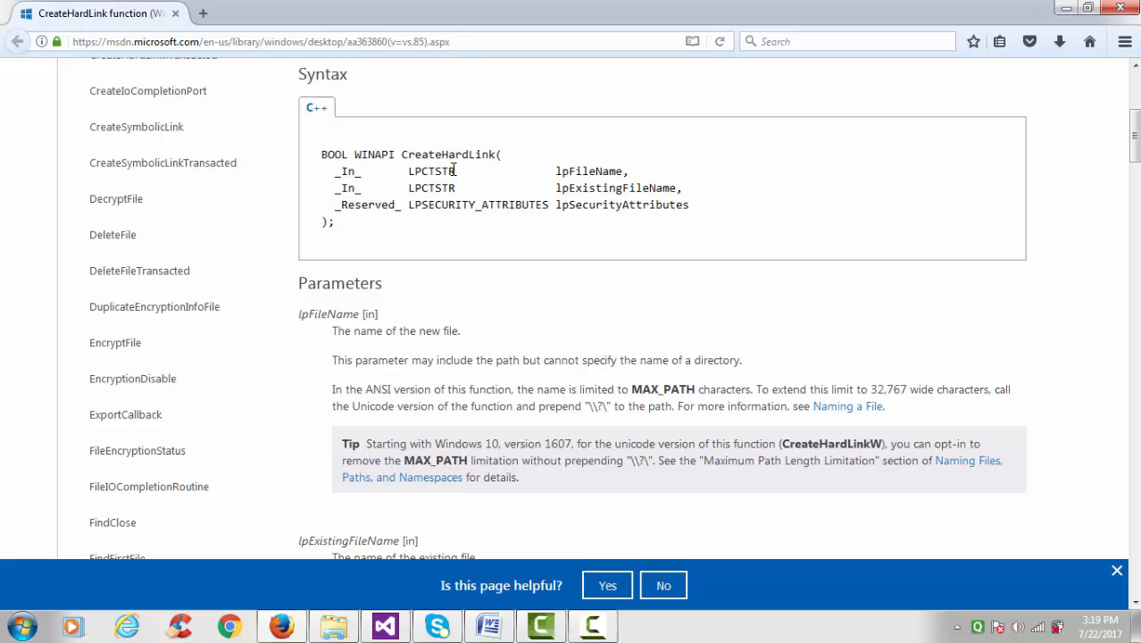
mouse_move(503, 174)
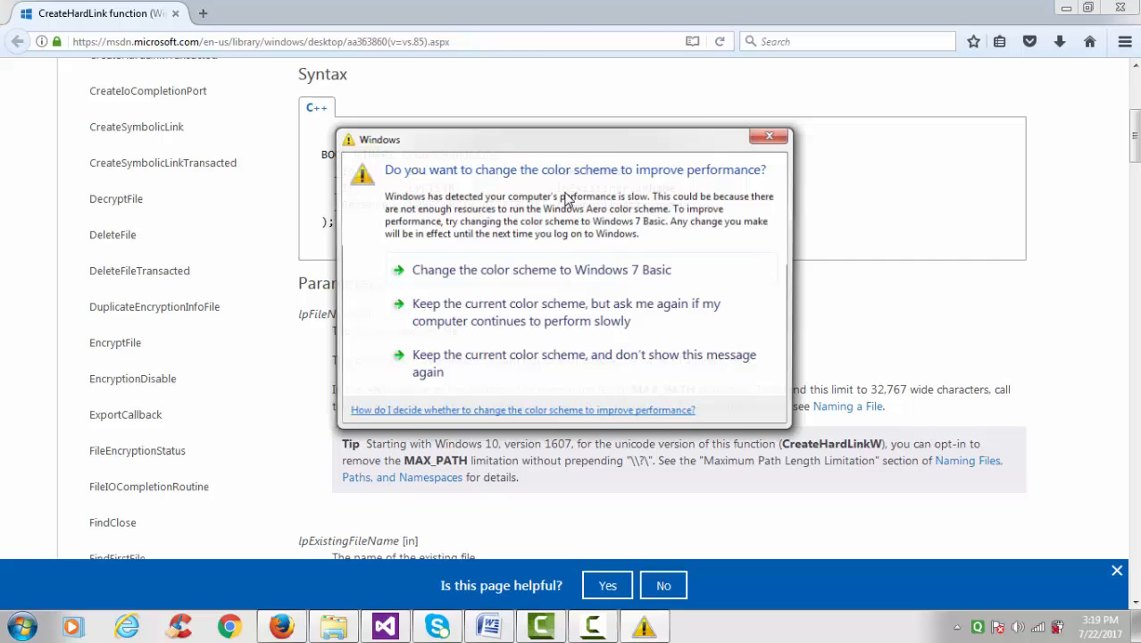
left_click(767, 135)
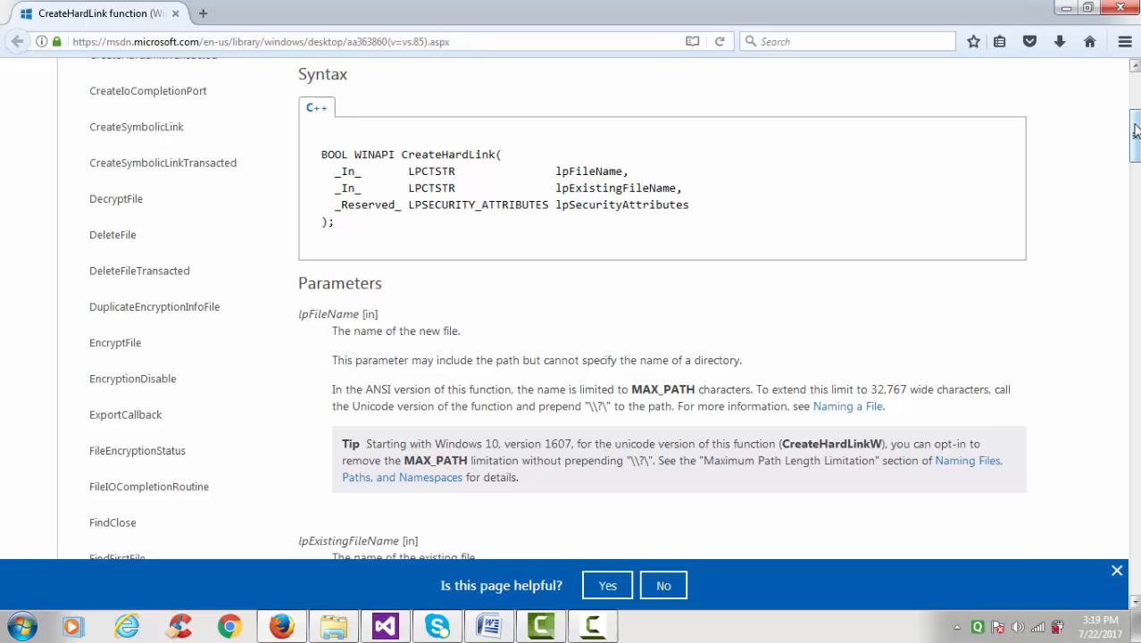
scroll("down", 3)
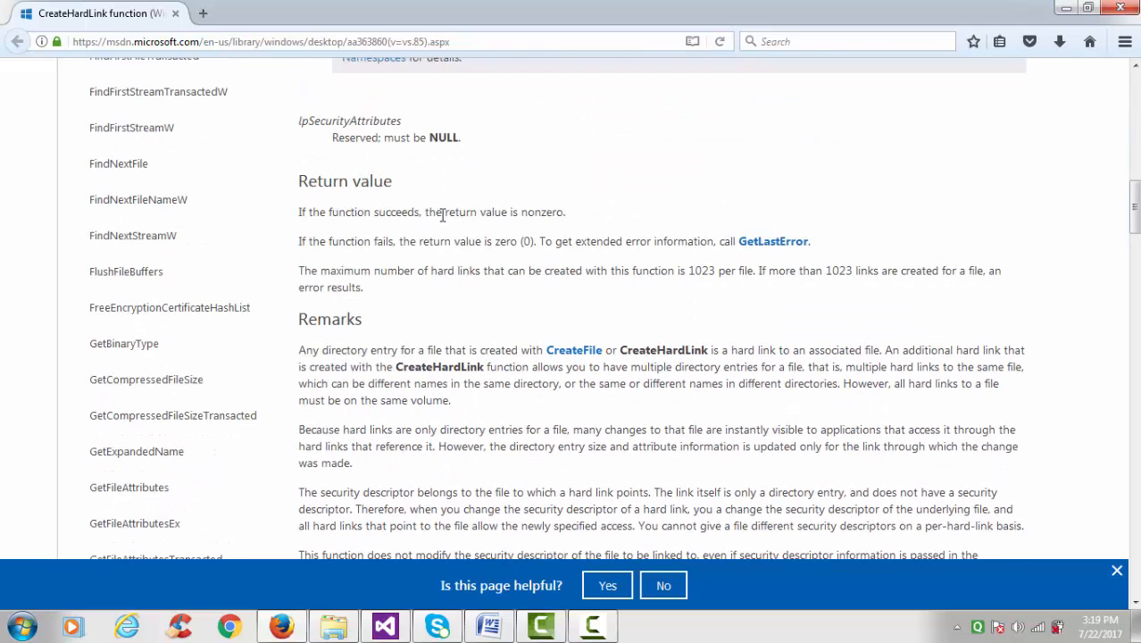
mouse_move(450, 230)
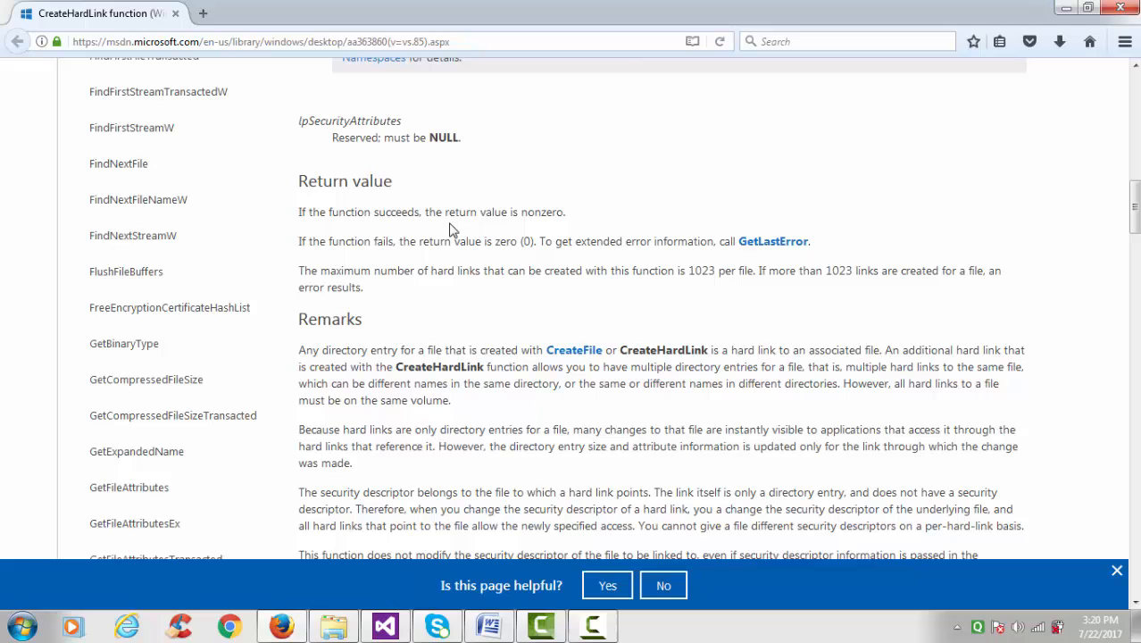
mouse_move(1134, 223)
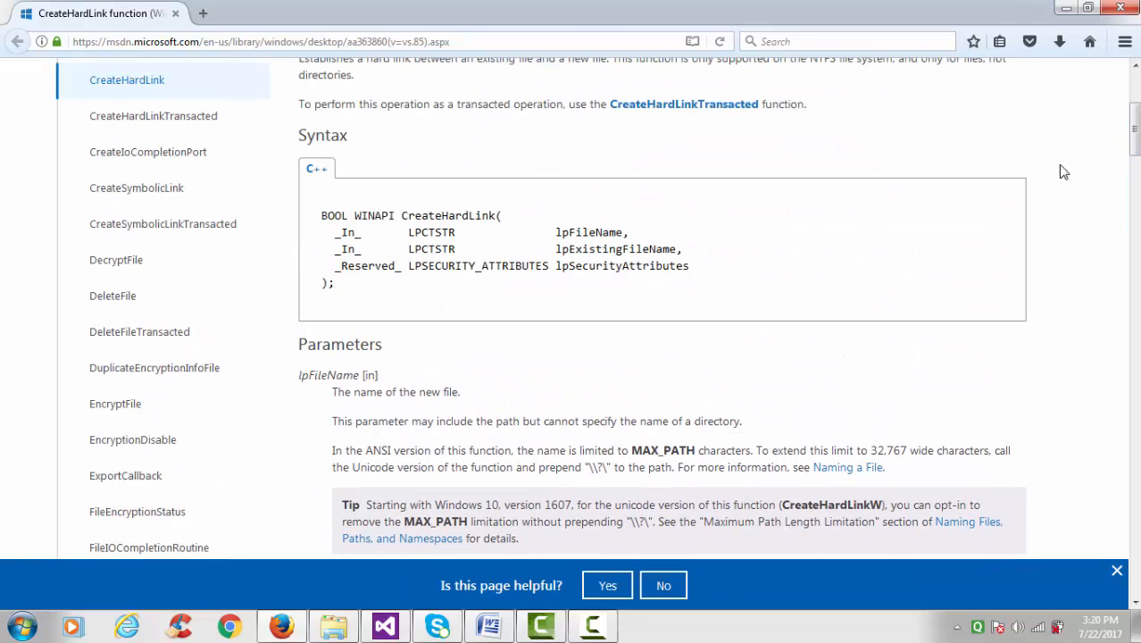
left_click(384, 624)
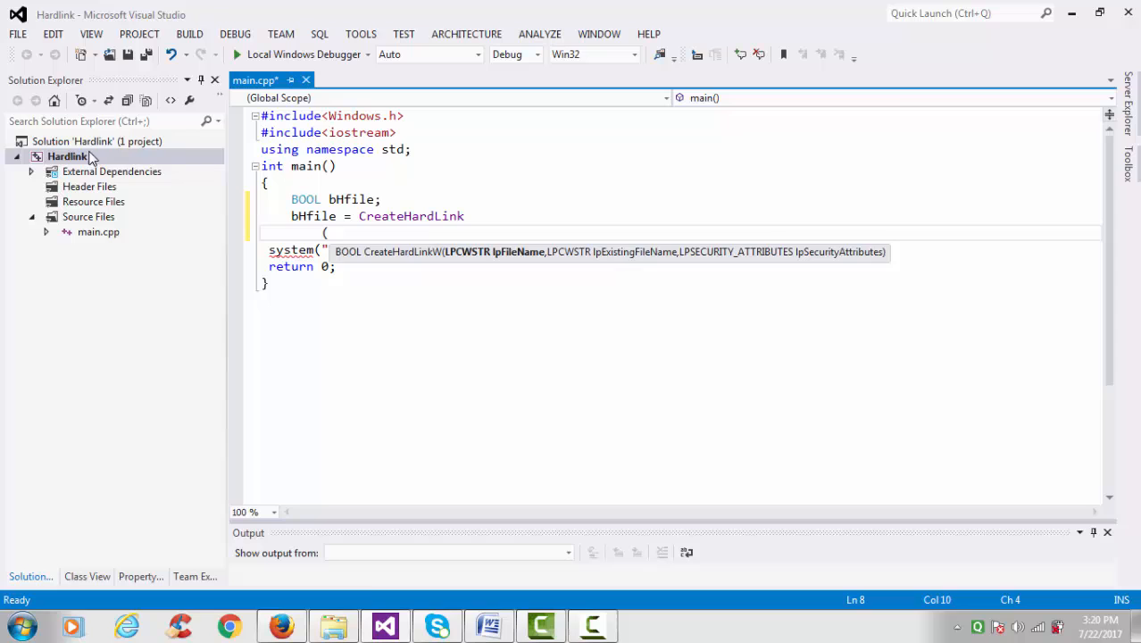
- Open the Hardlink project's folder in File Explorer from its context menu
right_click(68, 155)
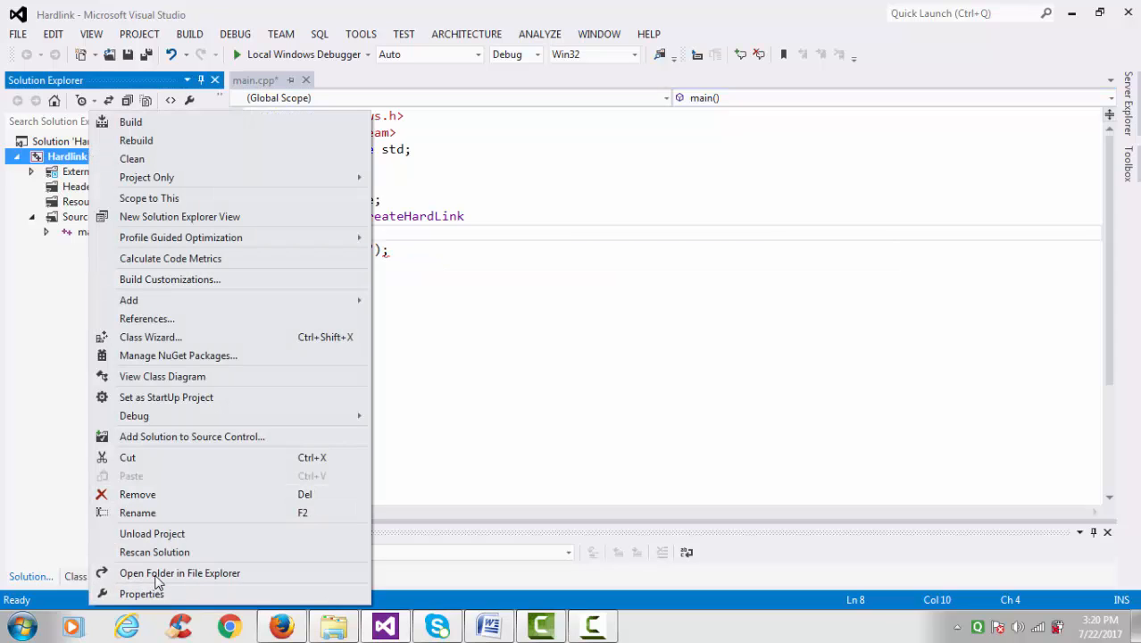
left_click(178, 572)
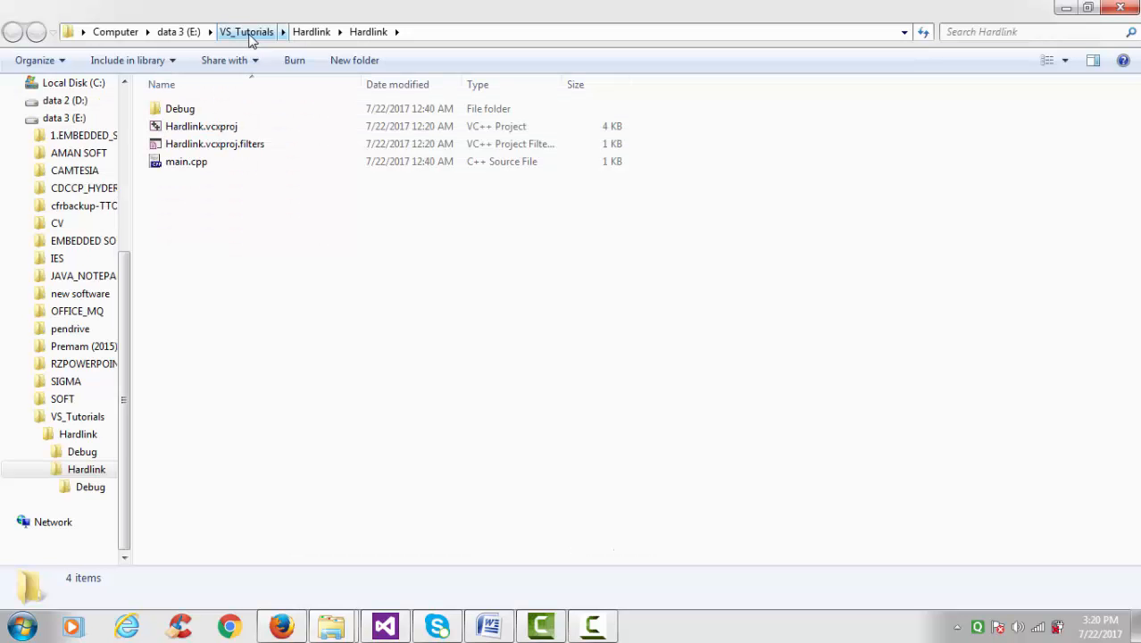
- Create TestFile.txt with text in E:\VS_Tutorials and return to the Hardlink code
left_click(246, 32)
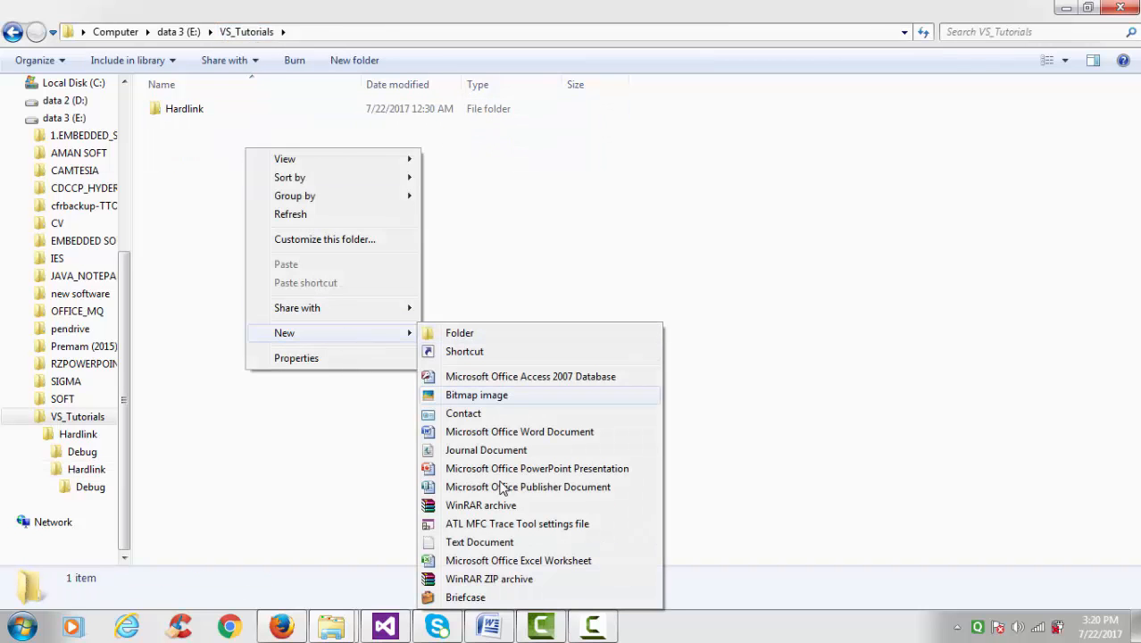
left_click(478, 542)
type("TestFile.txt")
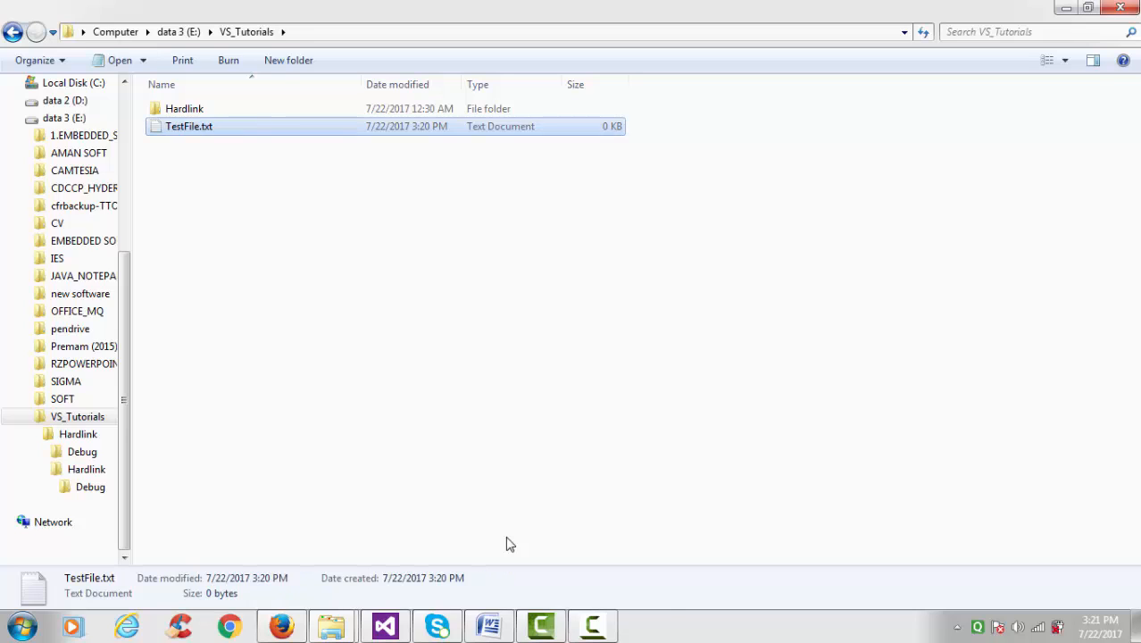
double_click(185, 125)
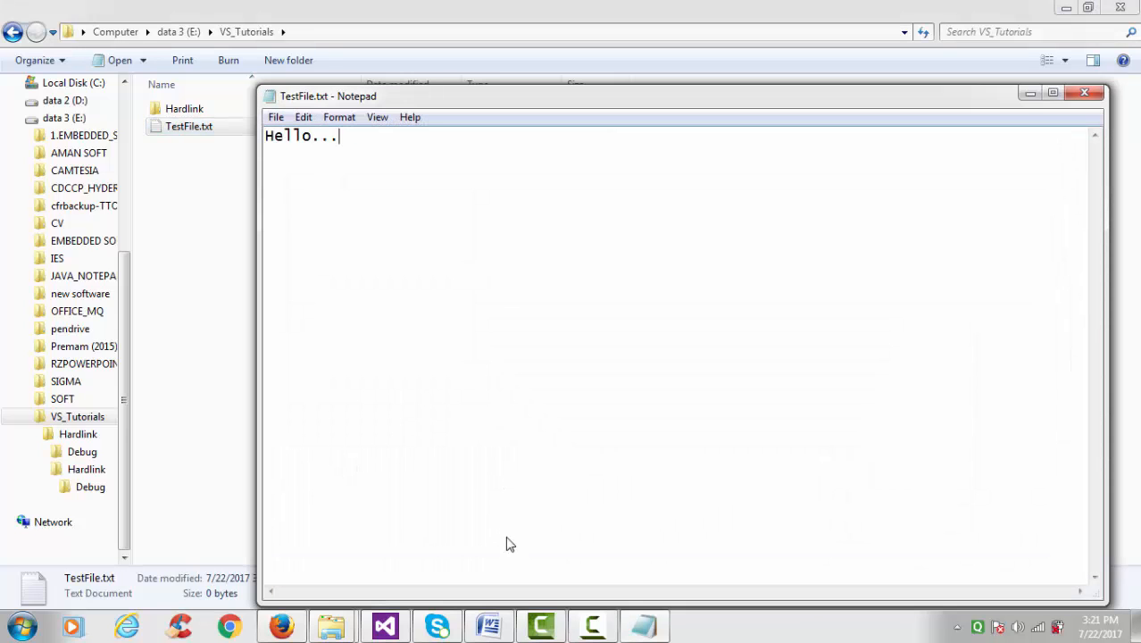
left_click(1083, 98)
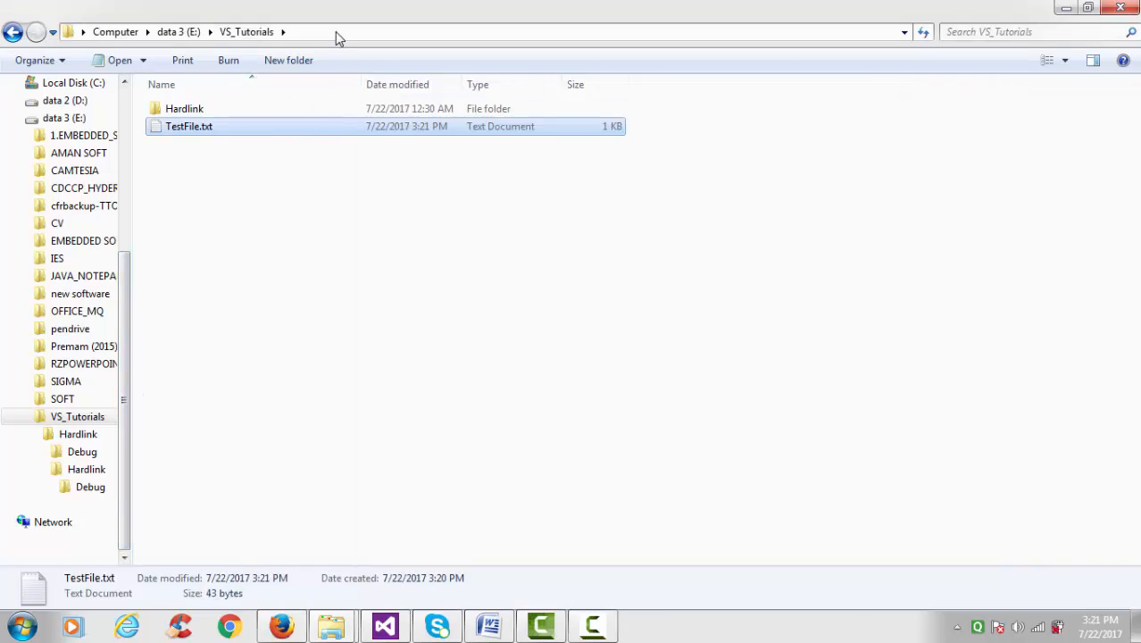
left_click(384, 624)
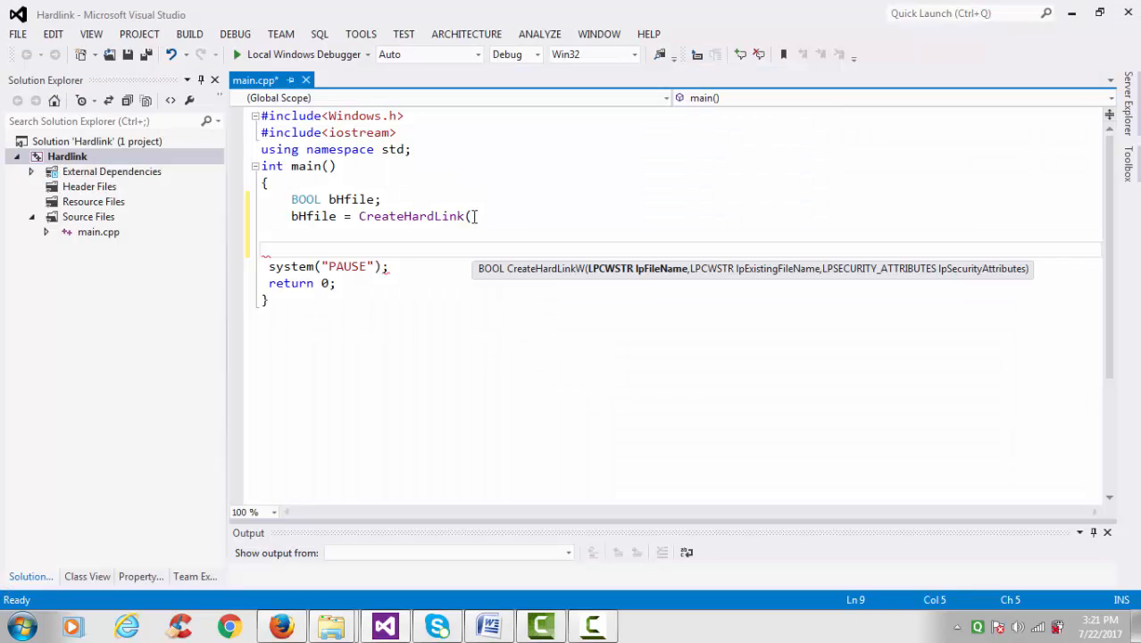
- Link E:\VS_Tutorials\Hardlink.txt to TestFile.txt with NULL attributes, printing GetLastError on failure or success
type("L\"E:\\\\VS_Tutorials\\\\Hardlink.txt\",")
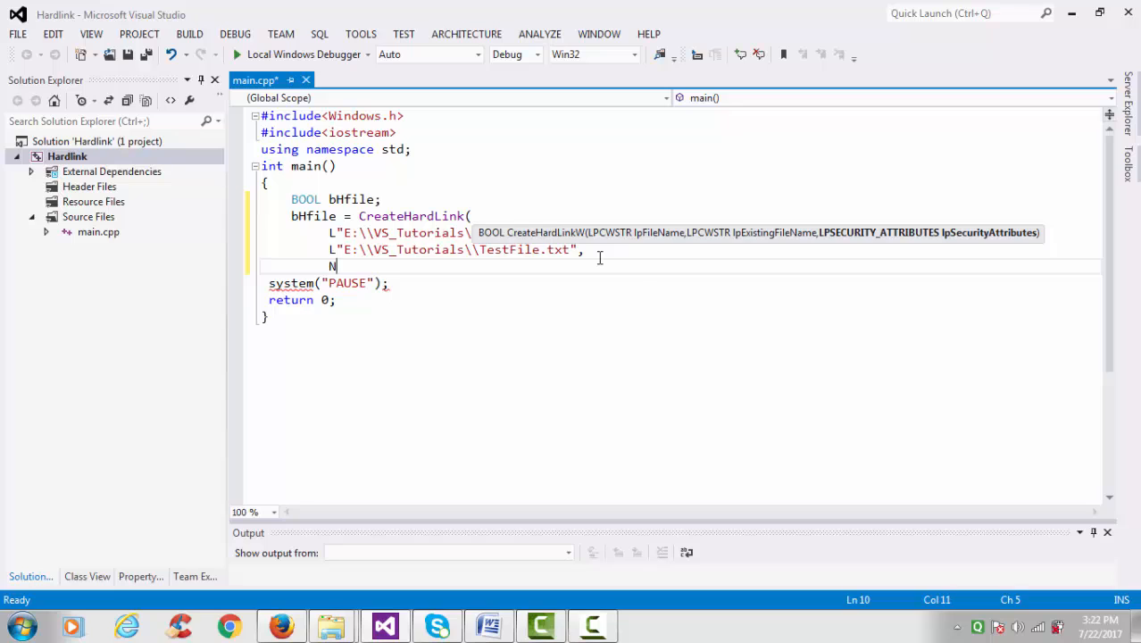
type("ULL);")
type("cout<<\"\"<<GetLastError()<<")
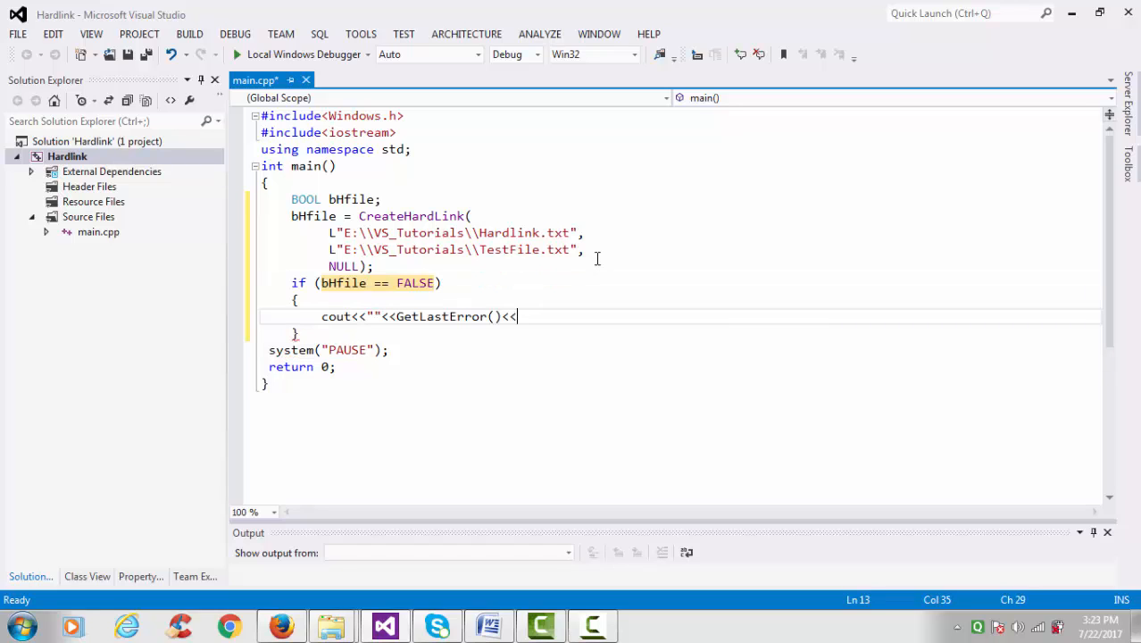
type("endl;")
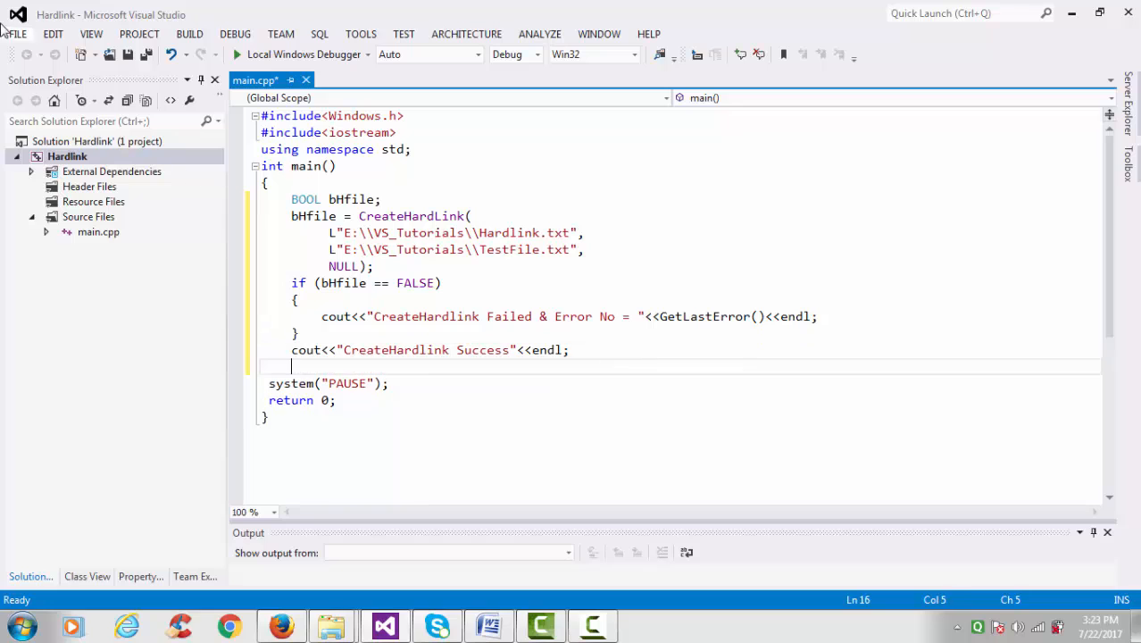
- Build the Hardlink solution so the Output pane reports 1 succeeded
left_click(190, 34)
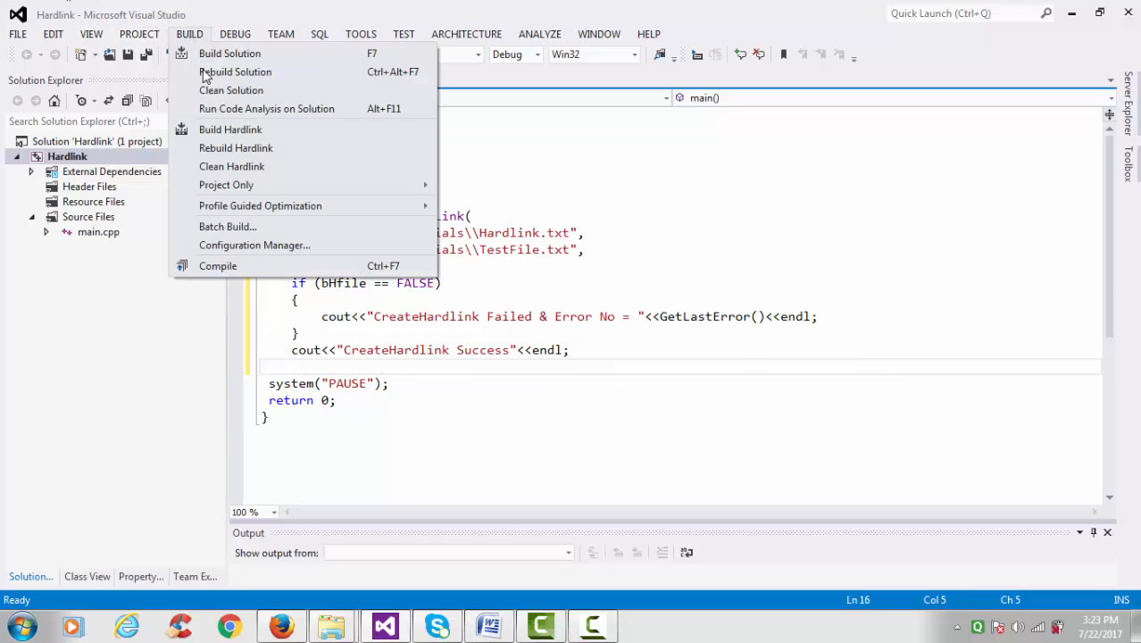
left_click(229, 54)
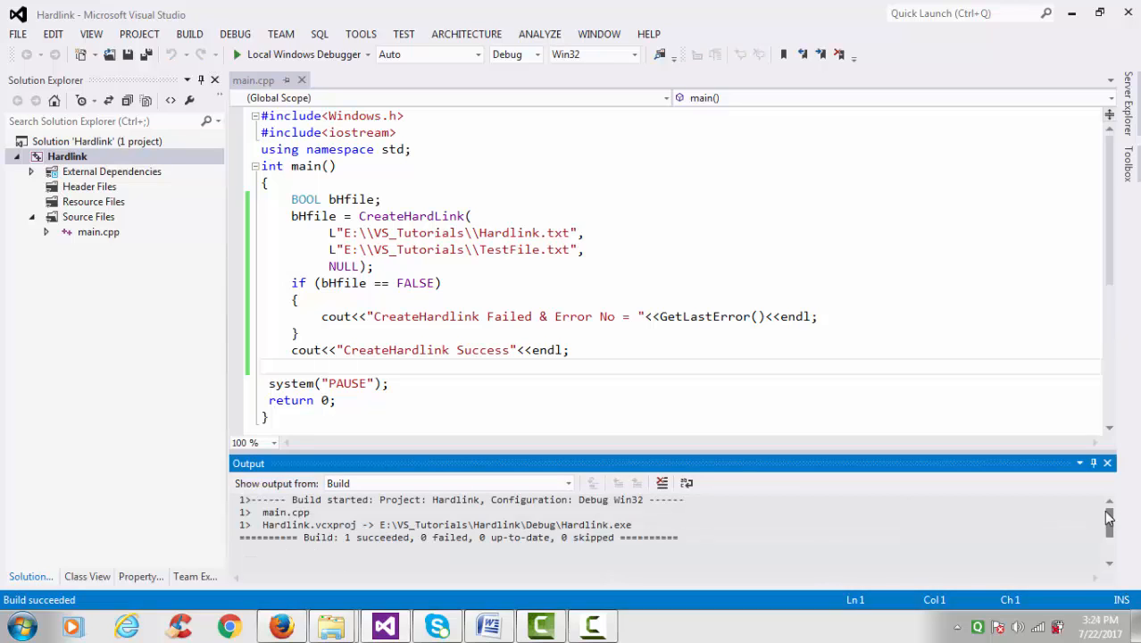
mouse_move(235, 34)
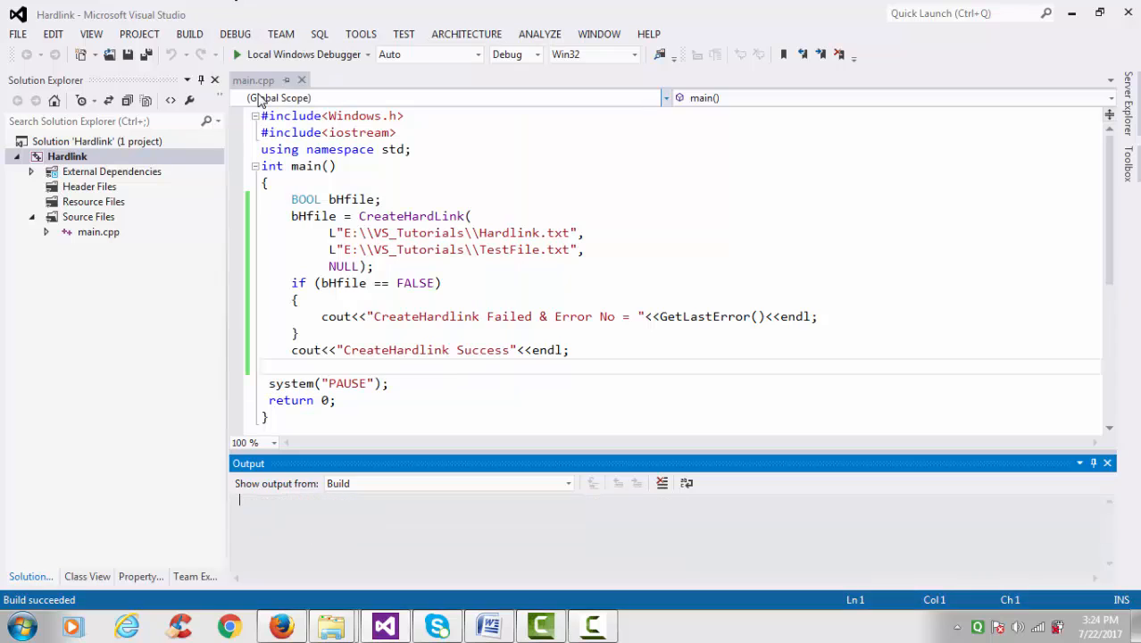
- Open Hardlink.txt in VS_Tutorials to confirm it holds TestFile's sentence, then close Notepad
left_click(238, 53)
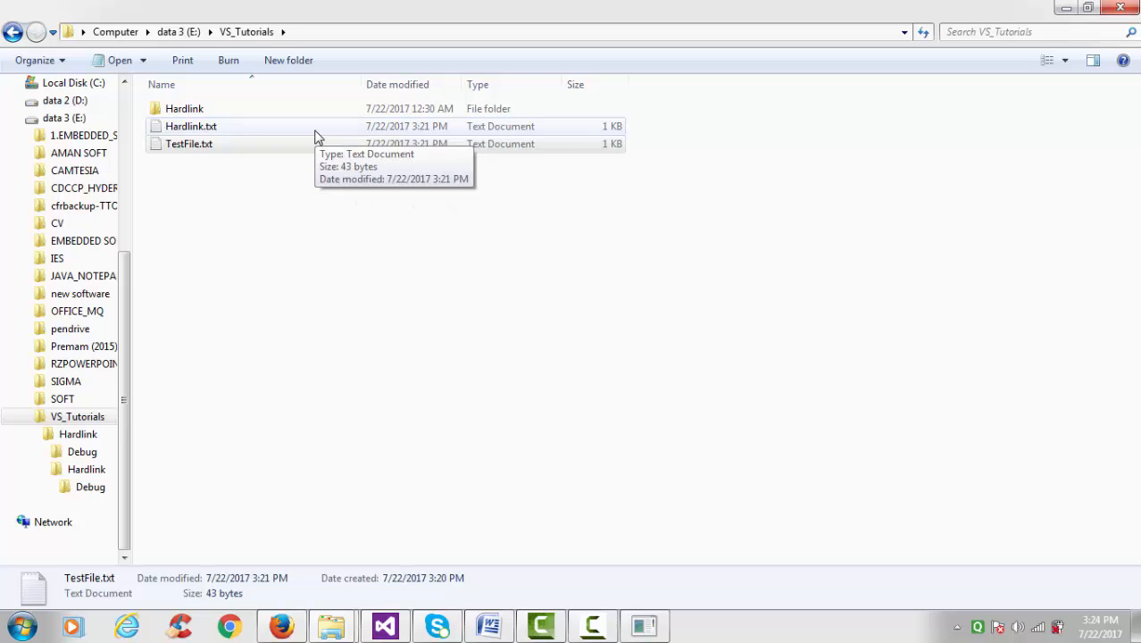
double_click(187, 125)
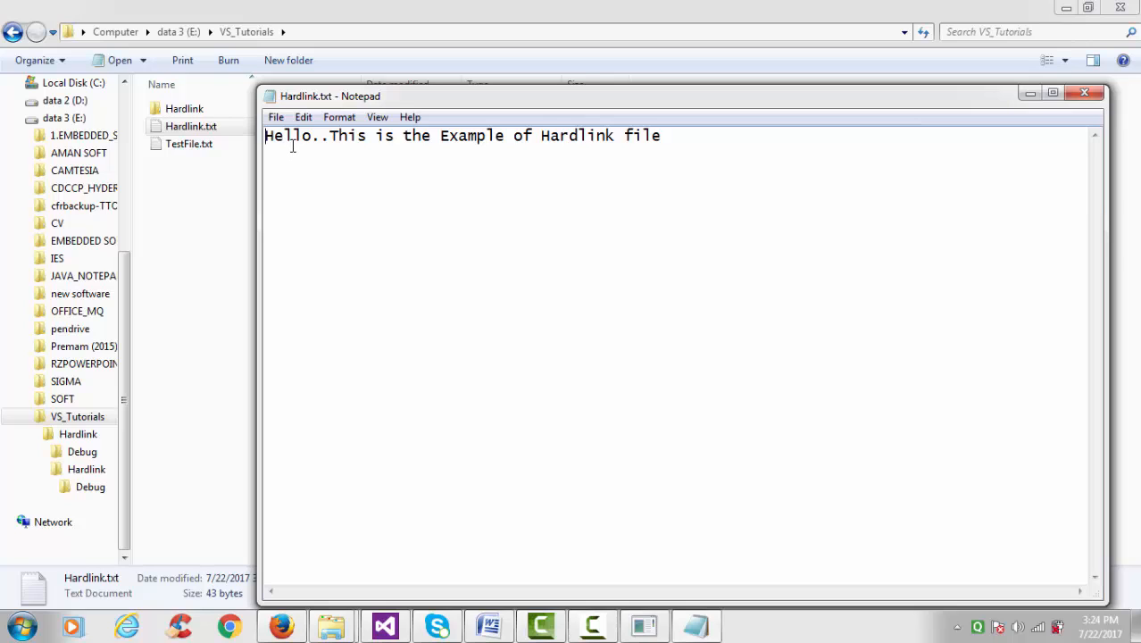
mouse_move(900, 164)
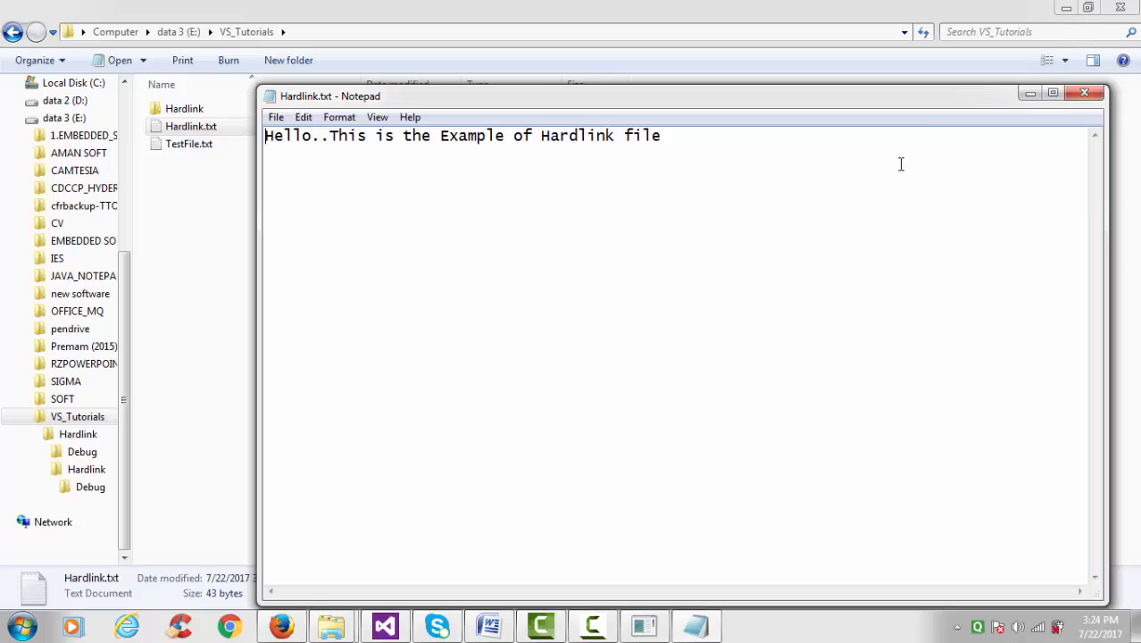
left_click(1085, 97)
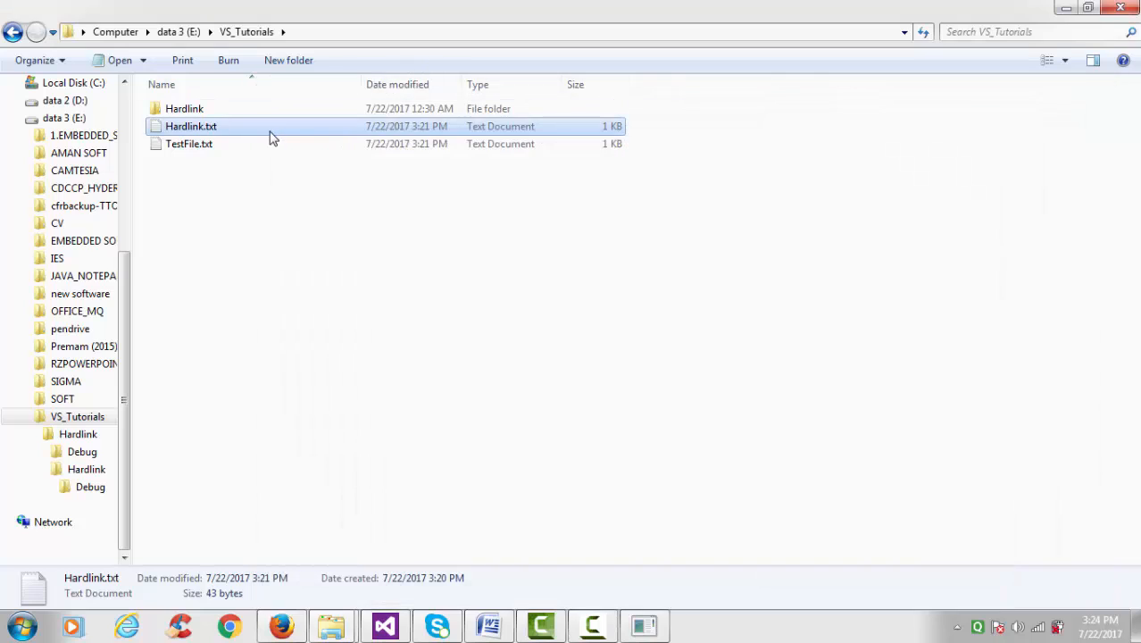
- Permanently delete TestFile.txt and verify Hardlink.txt still shows the example sentence
left_click(189, 143)
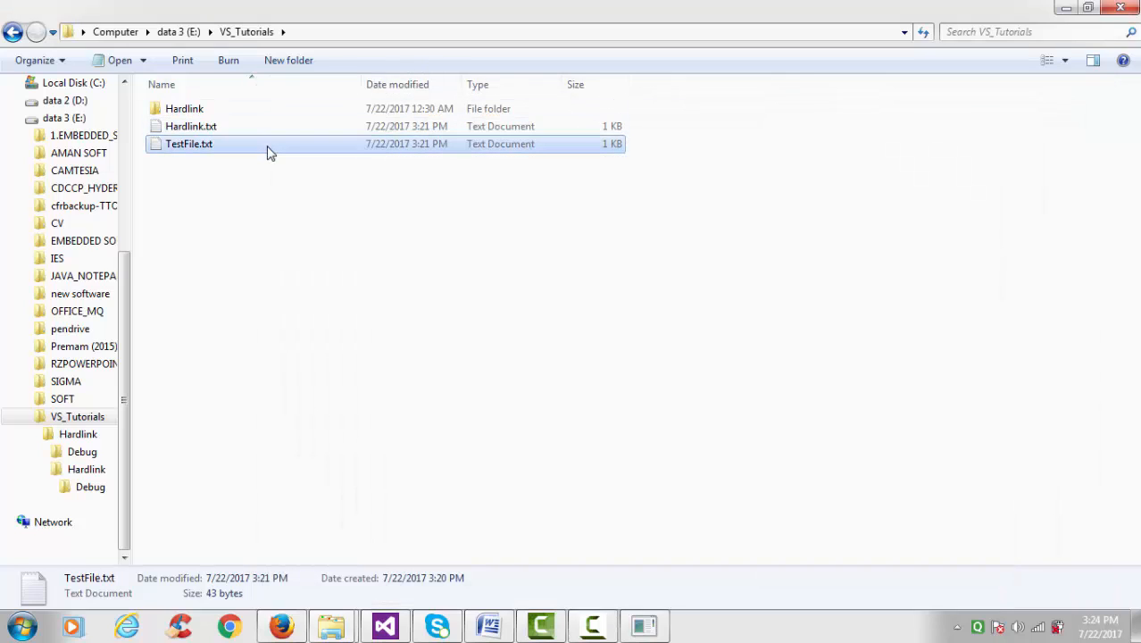
key("Delete")
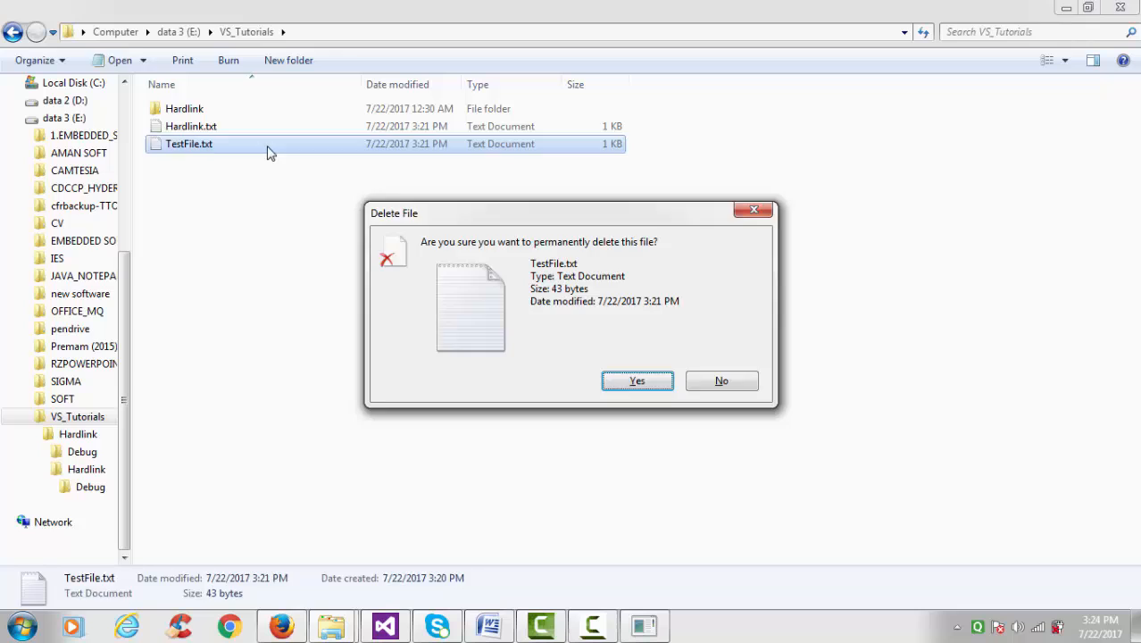
left_click(635, 380)
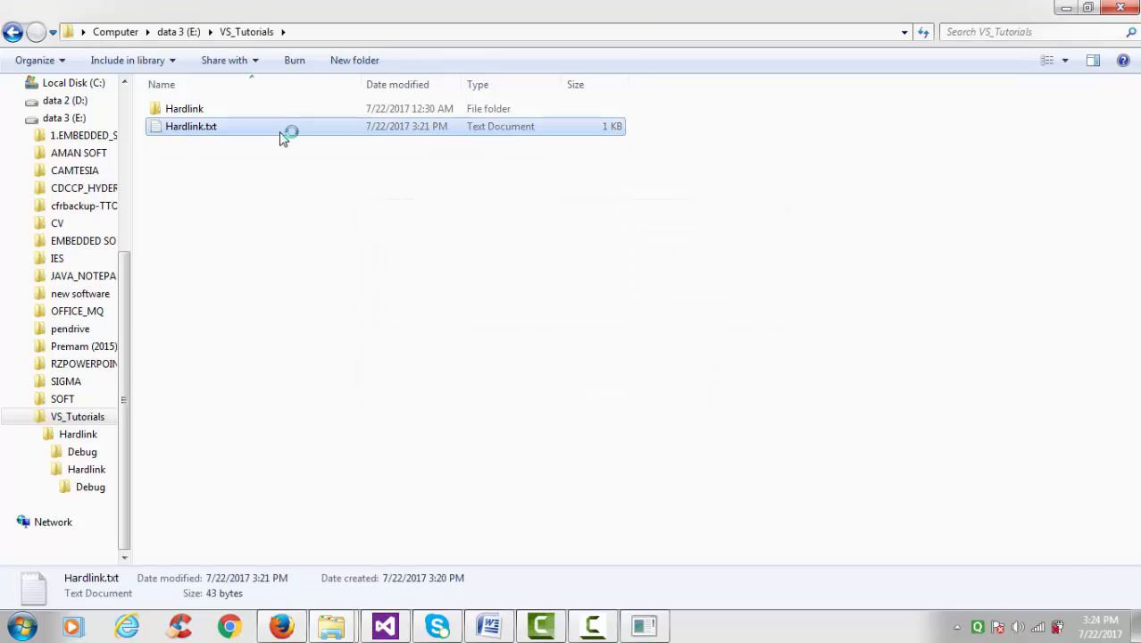
double_click(190, 125)
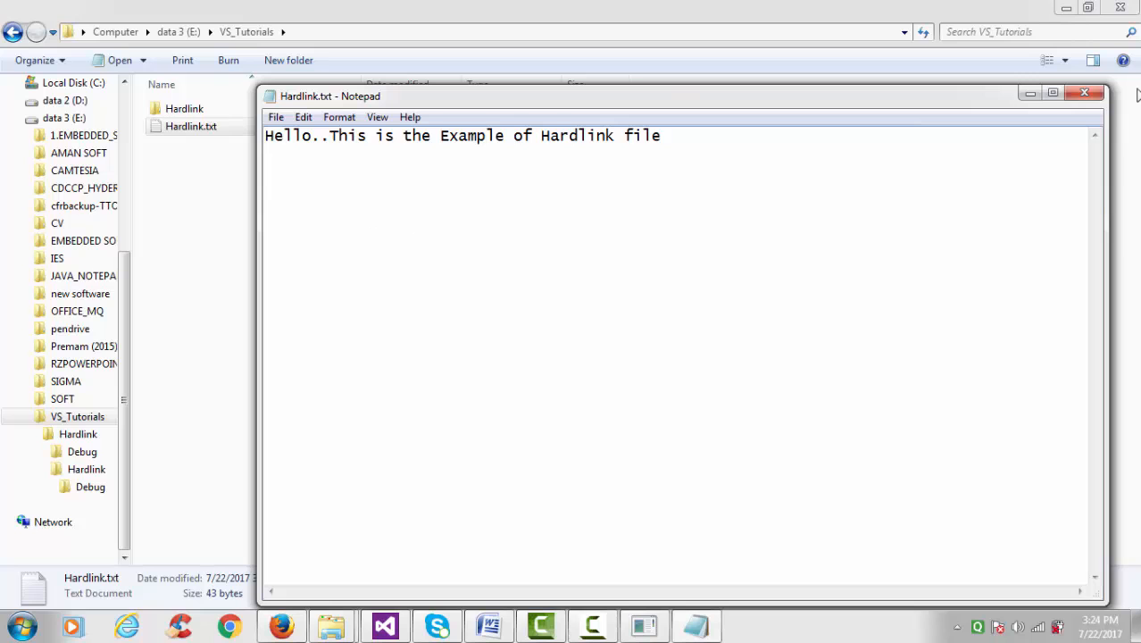
left_click(1085, 102)
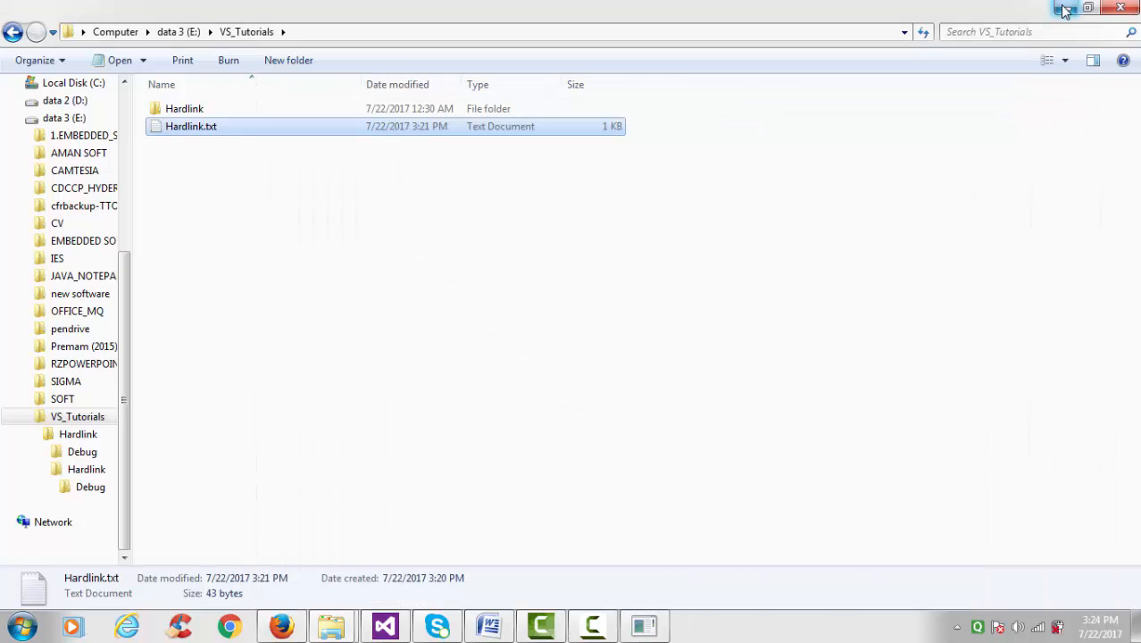